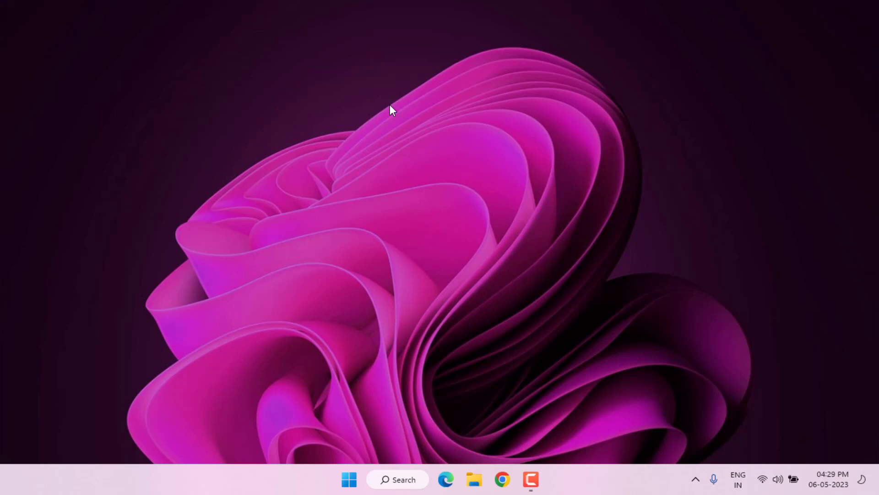
- Launch Chrome and reach About Google Chrome so the latest update downloads, pending a relaunch
click(501, 479)
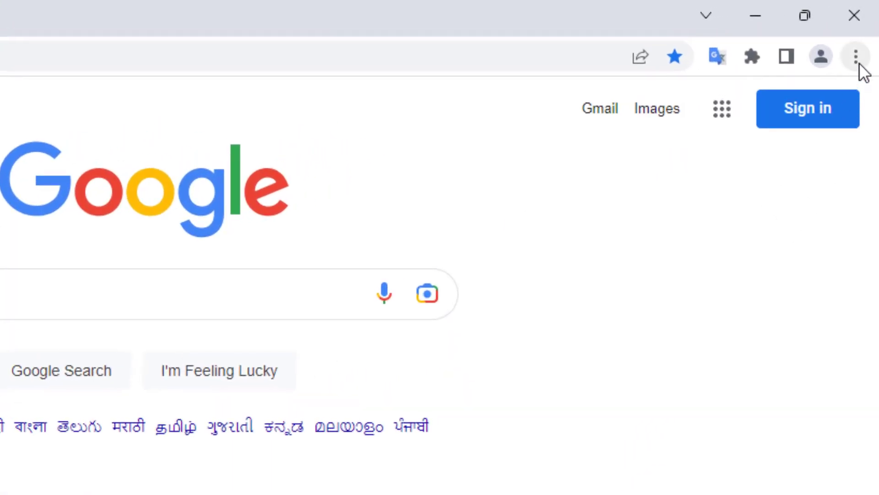
click(855, 56)
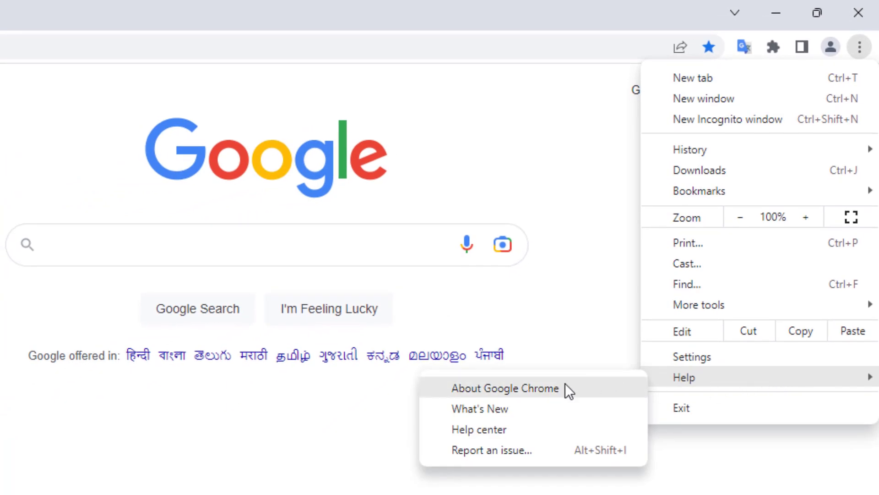
click(503, 389)
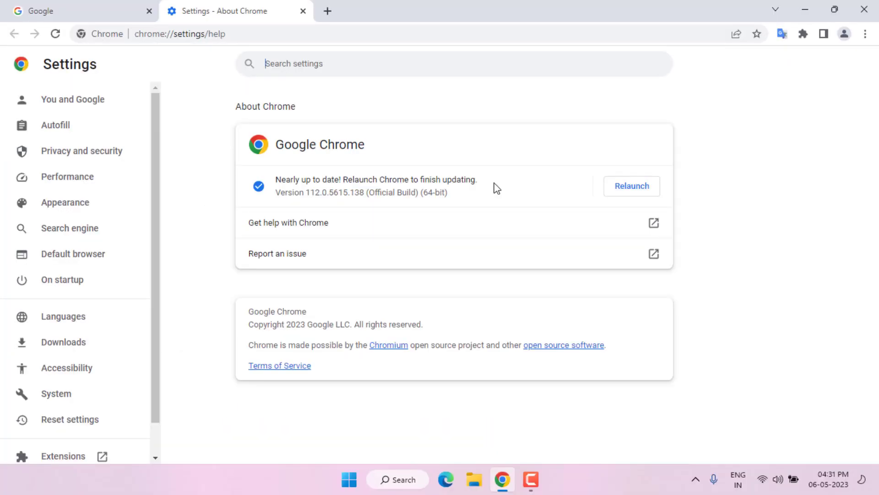
mouse_move(631, 190)
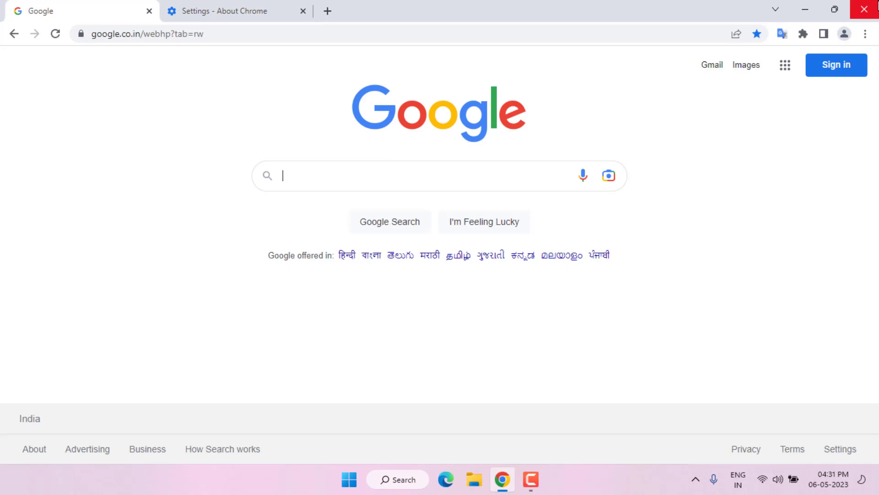
- Close Chrome and turn off 'Automatically detect settings' on the Network & internet Proxy page
click(861, 10)
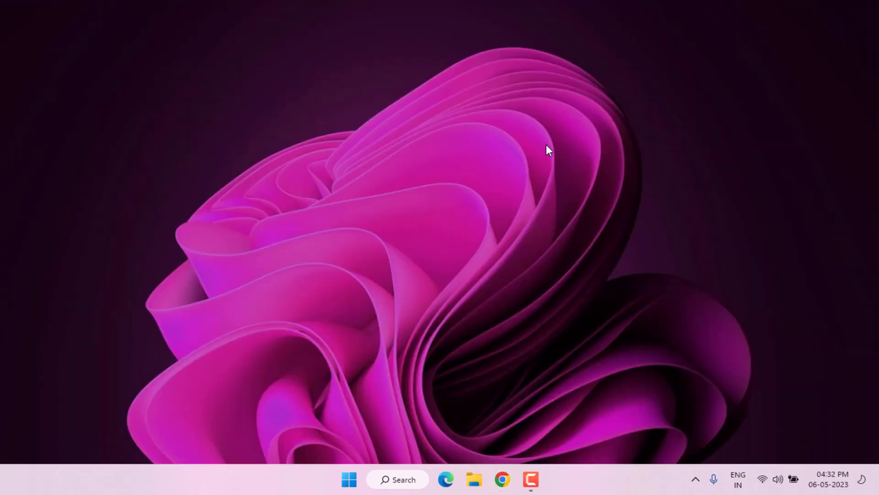
mouse_move(527, 318)
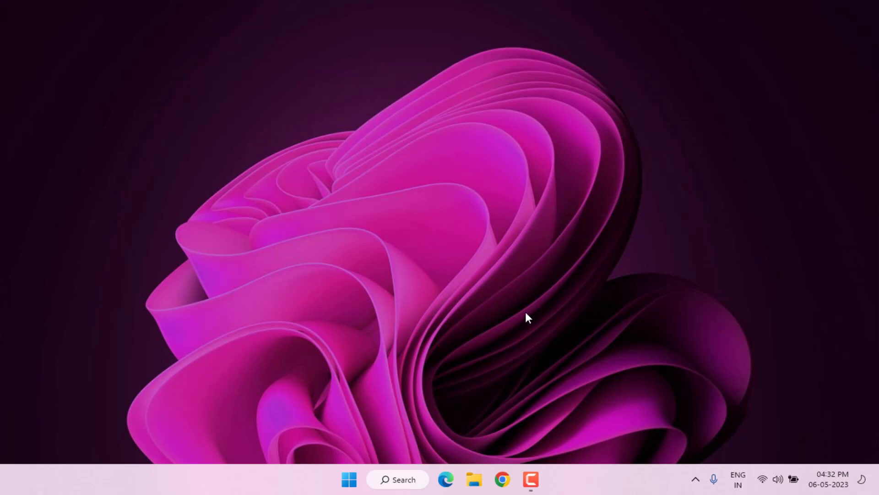
mouse_move(348, 479)
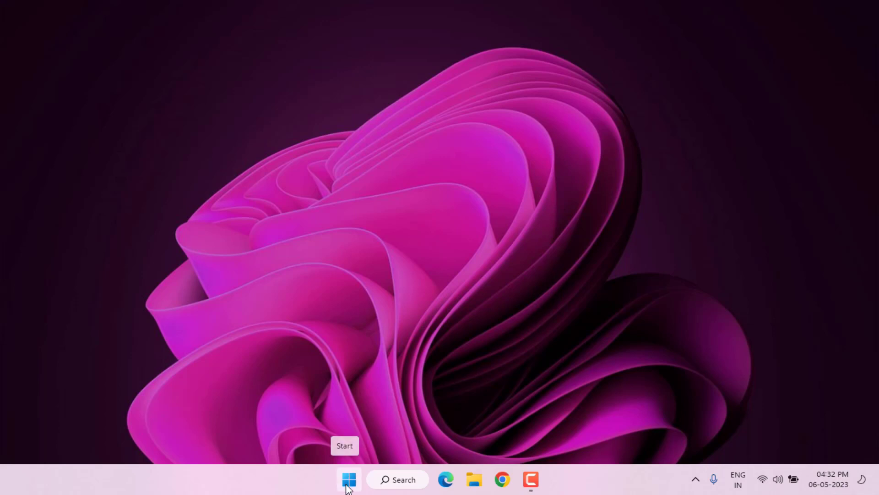
click(348, 479)
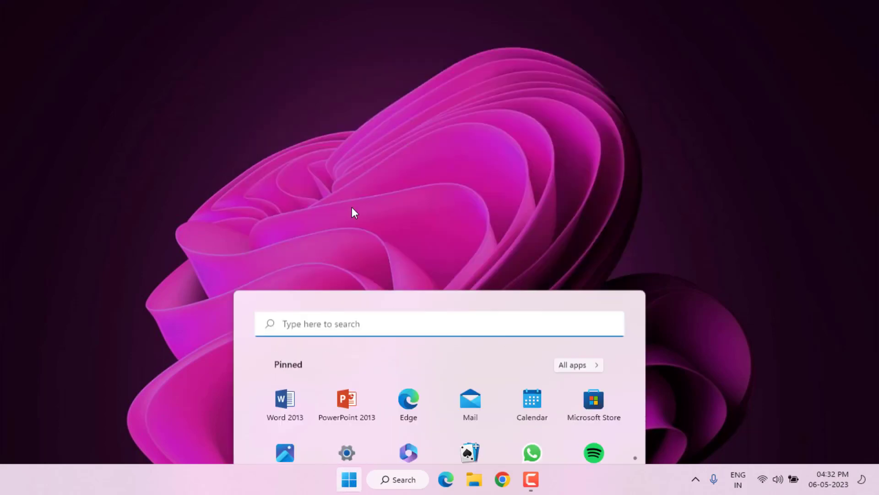
click(347, 451)
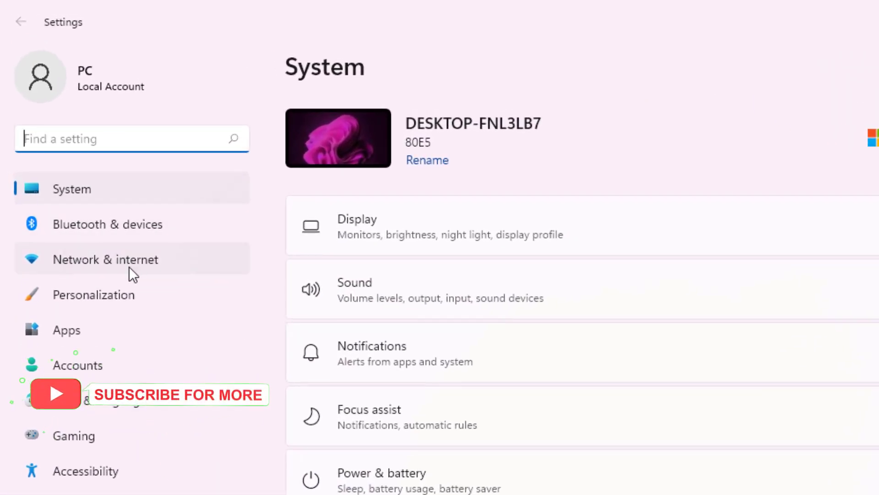
click(105, 258)
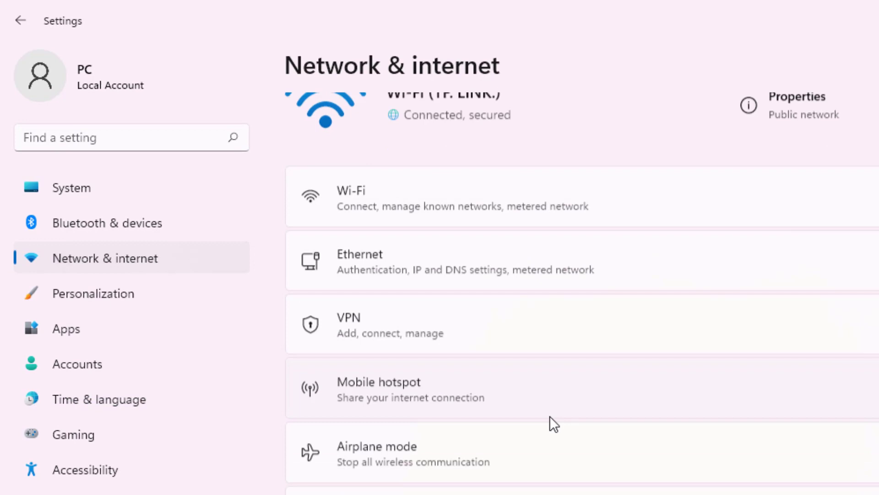
scroll(down, 3)
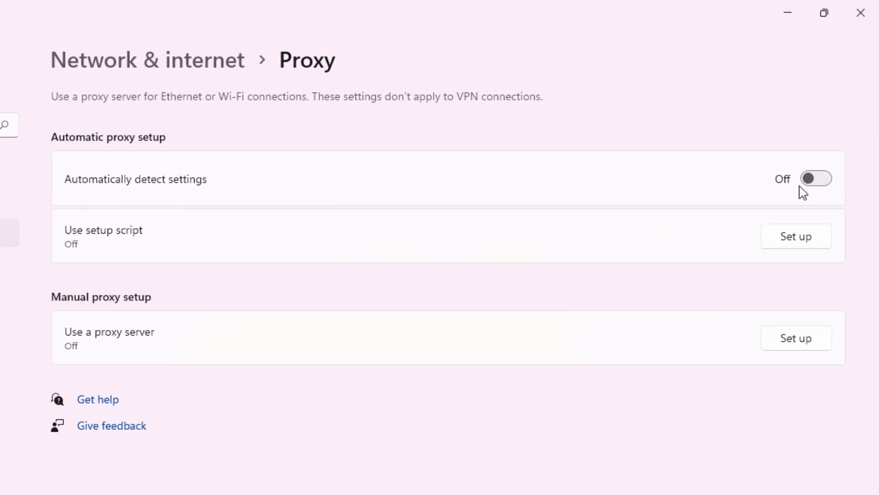
mouse_move(800, 115)
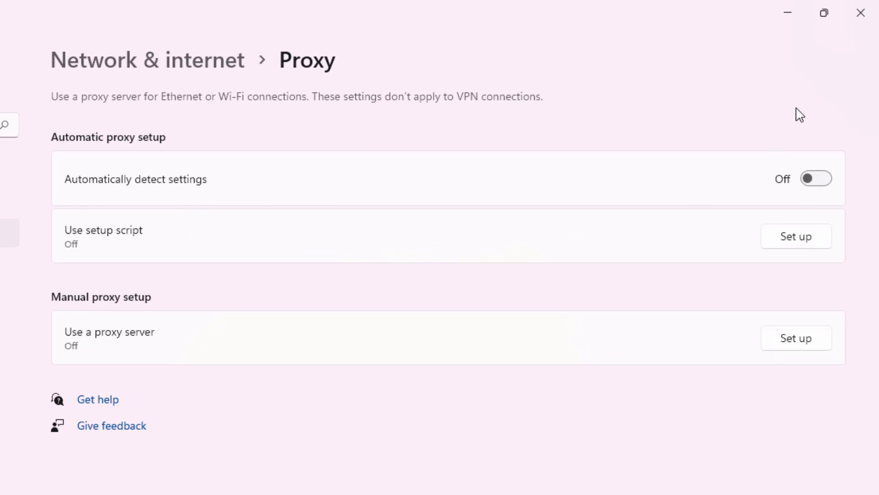
click(396, 479)
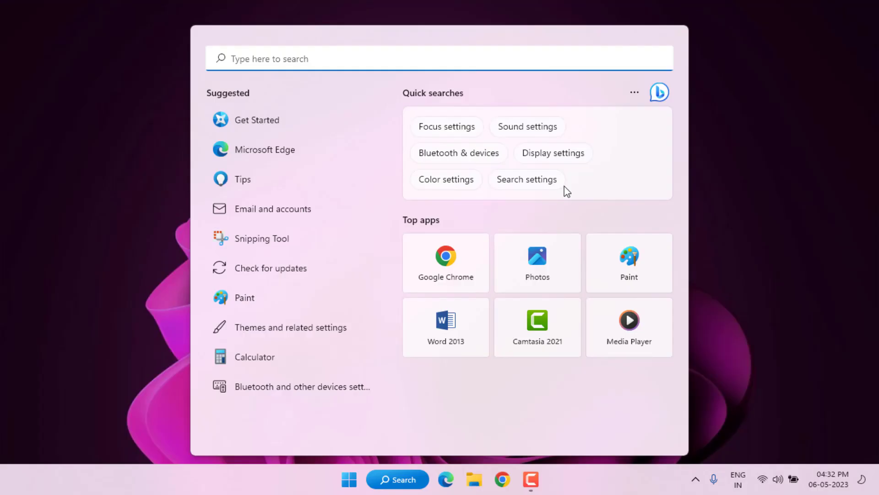
- Launch Command Prompt as administrator and run netsh winsock reset
text(cmd)
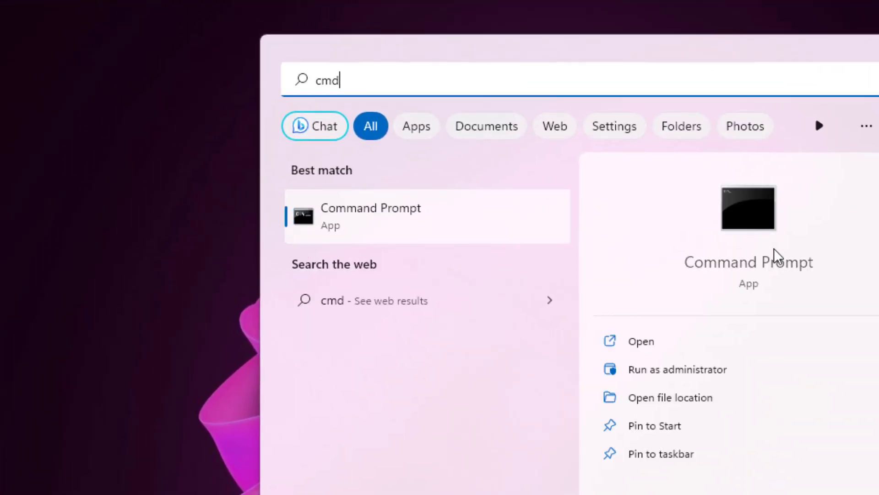
mouse_move(424, 228)
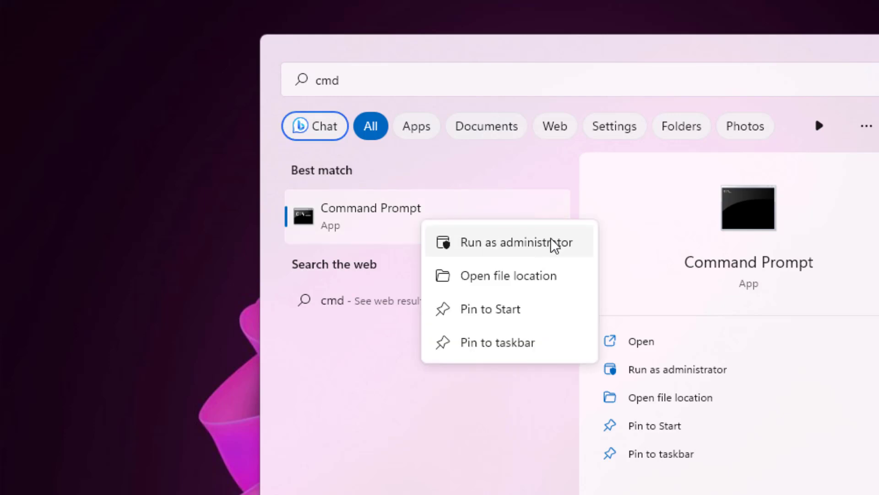
click(516, 241)
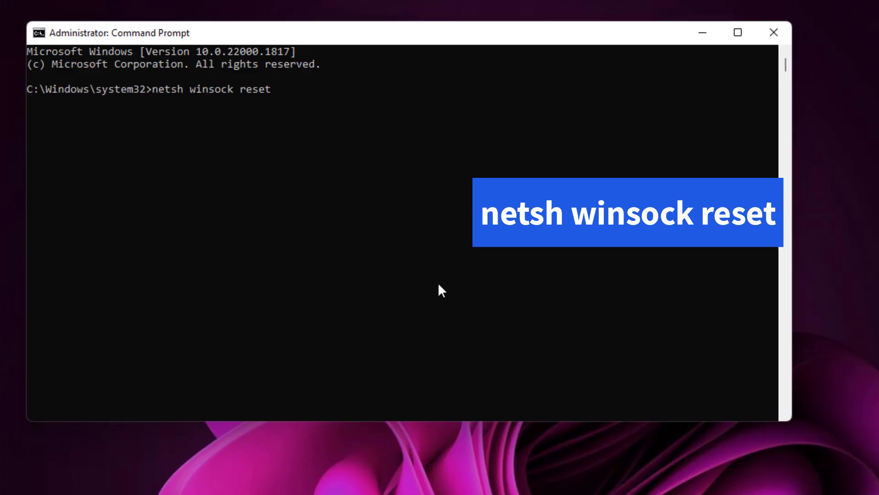
key(Return)
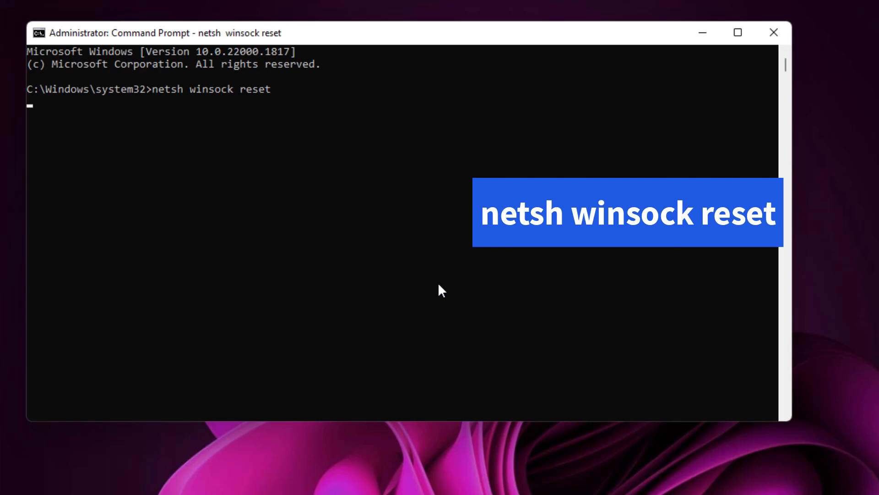
key(Return)
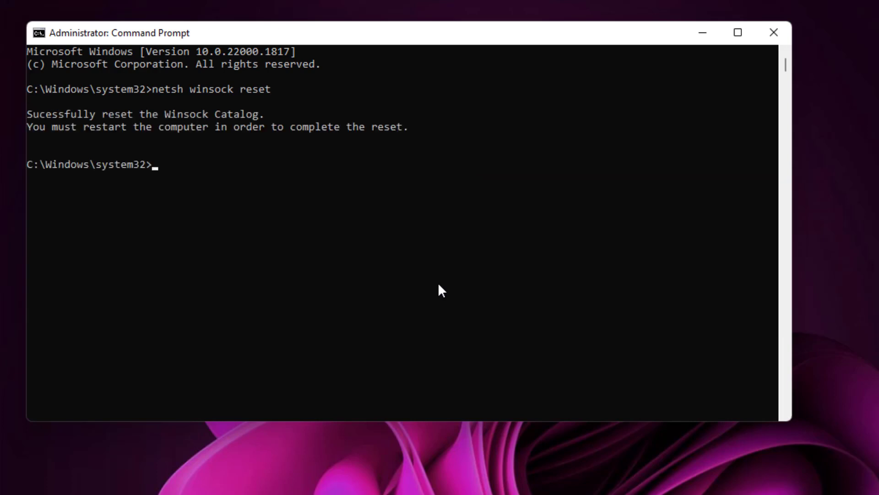
- Run ipconfig /flushdns to clear the DNS cache
text(ipconfig /flushdns)
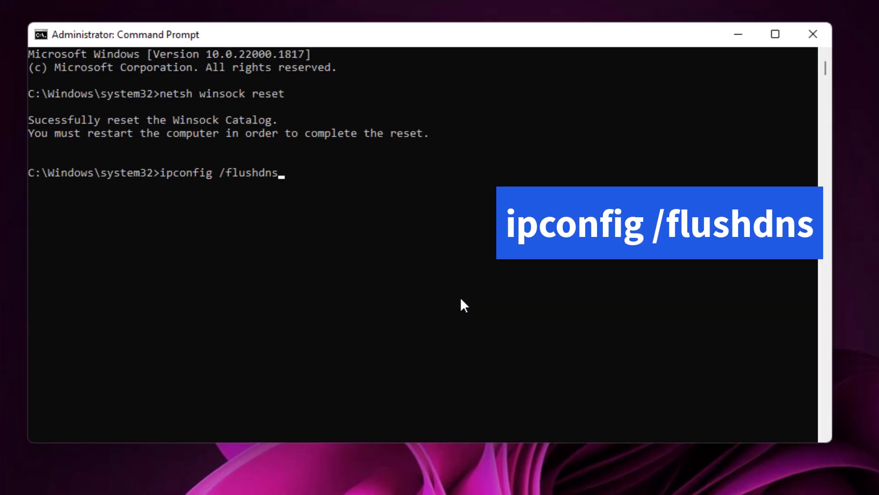
key(Return)
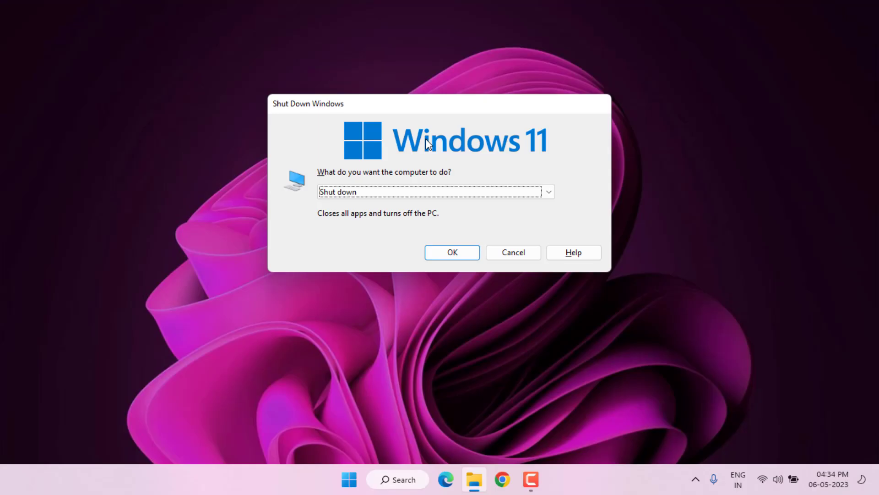
- Cancel the Shut Down Windows dialog, leaving the empty desktop
click(511, 252)
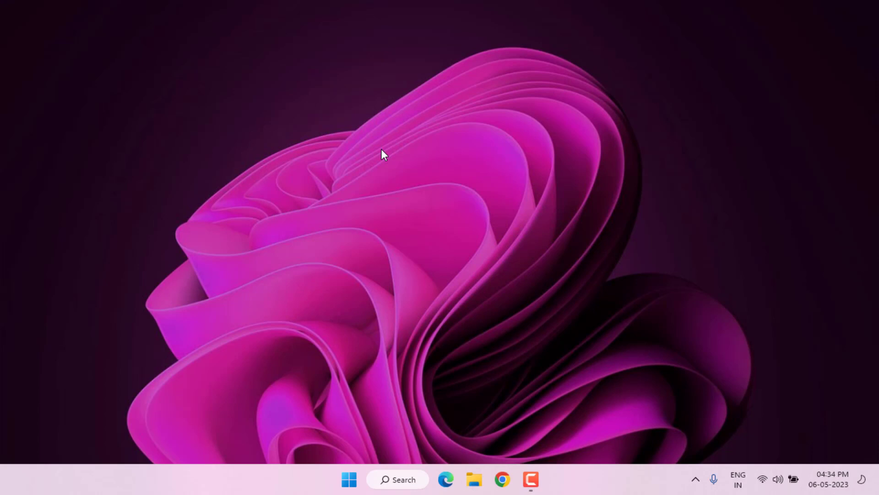
mouse_move(375, 145)
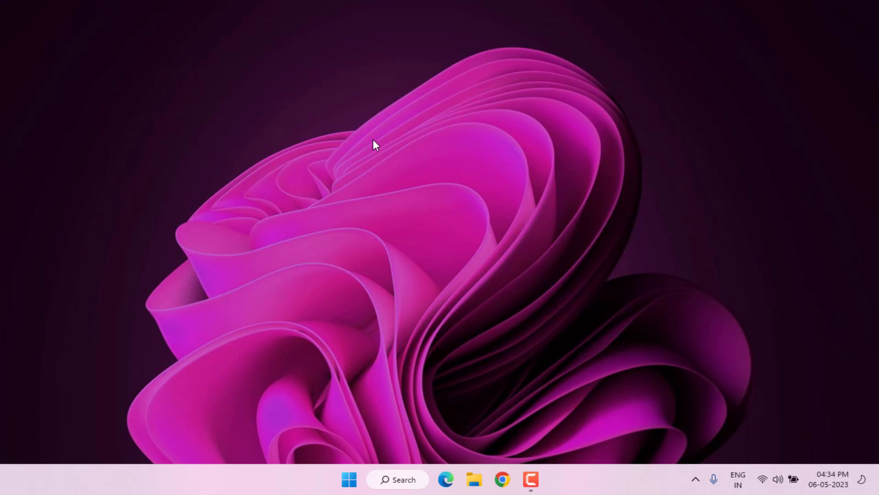
mouse_move(349, 479)
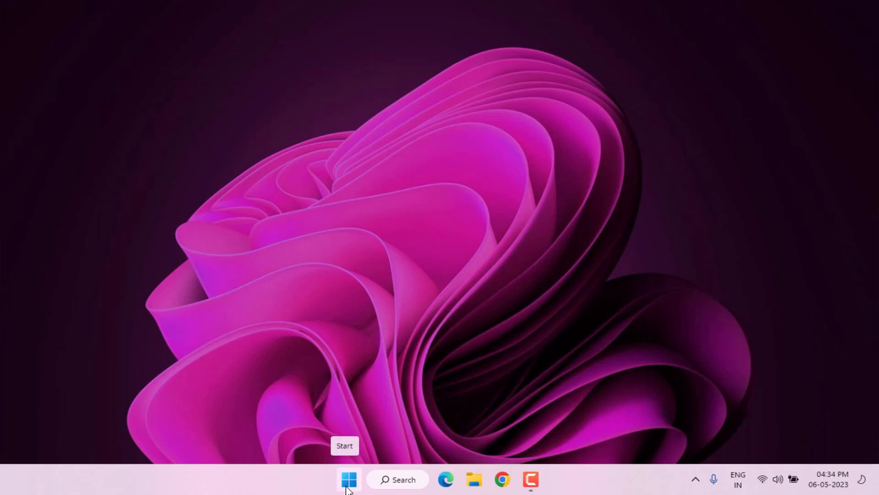
- Find Google Chrome under Installed apps and confirm uninstalling it with its data
click(348, 479)
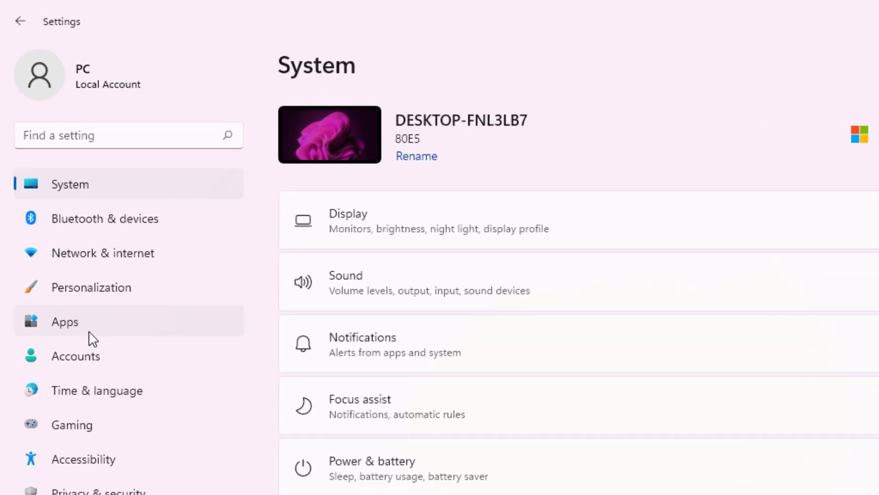
click(64, 321)
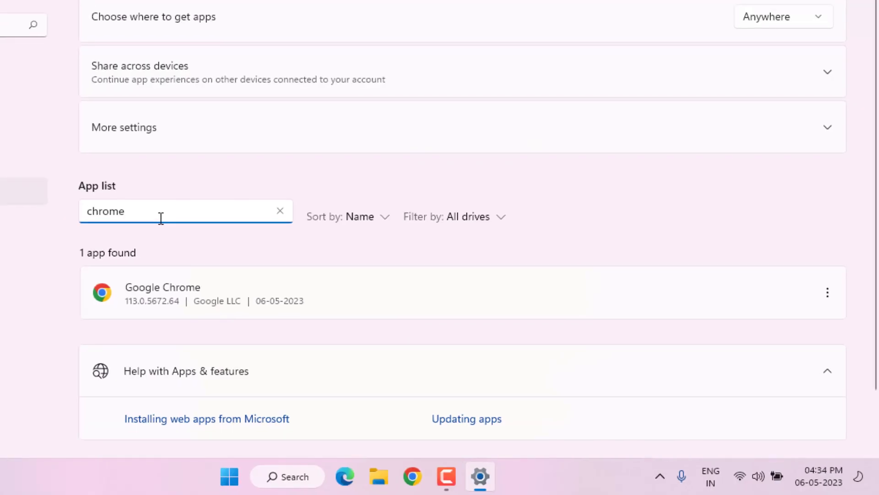
click(827, 292)
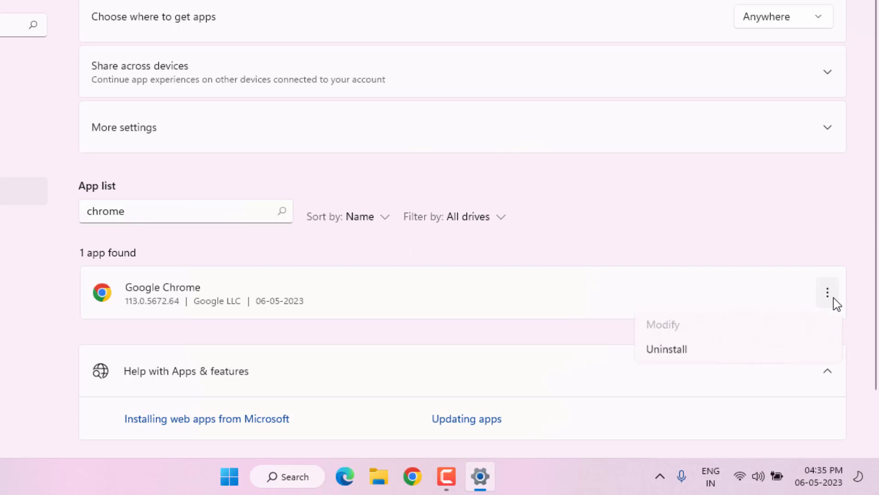
click(667, 349)
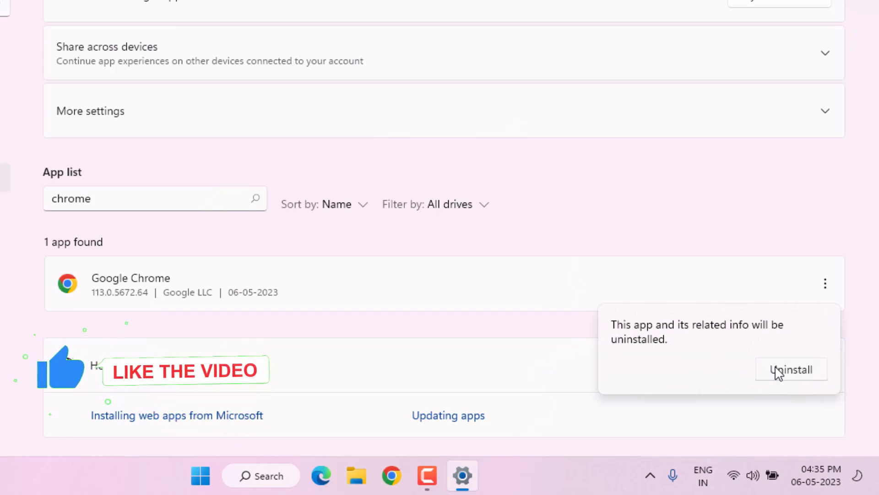
click(790, 369)
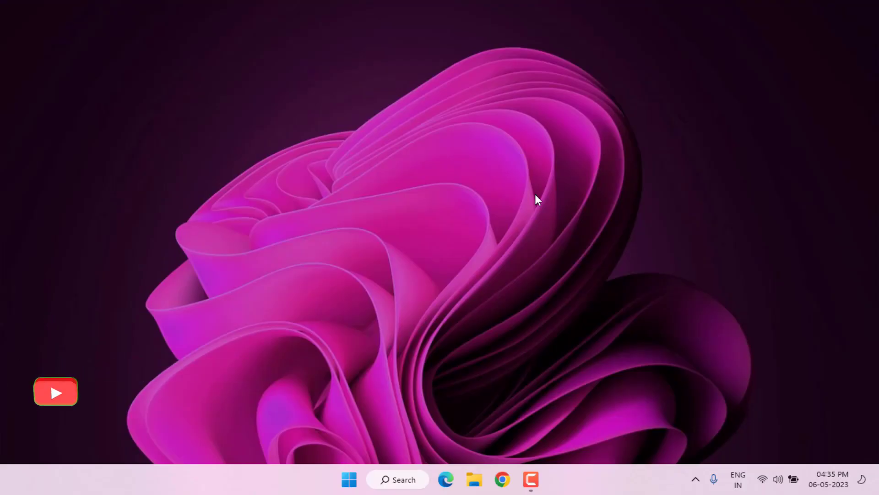